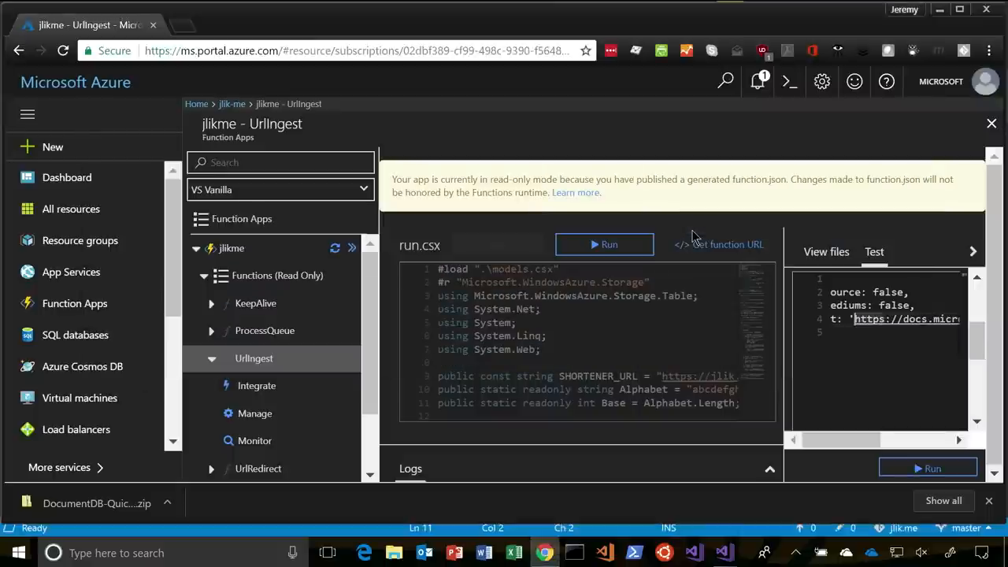
mouse_move(400, 230)
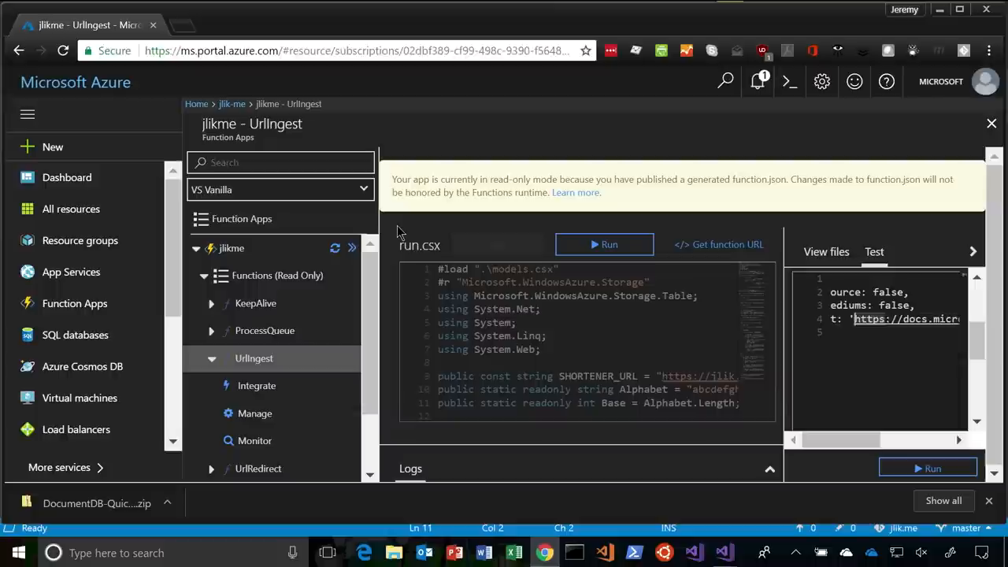
mouse_move(783, 313)
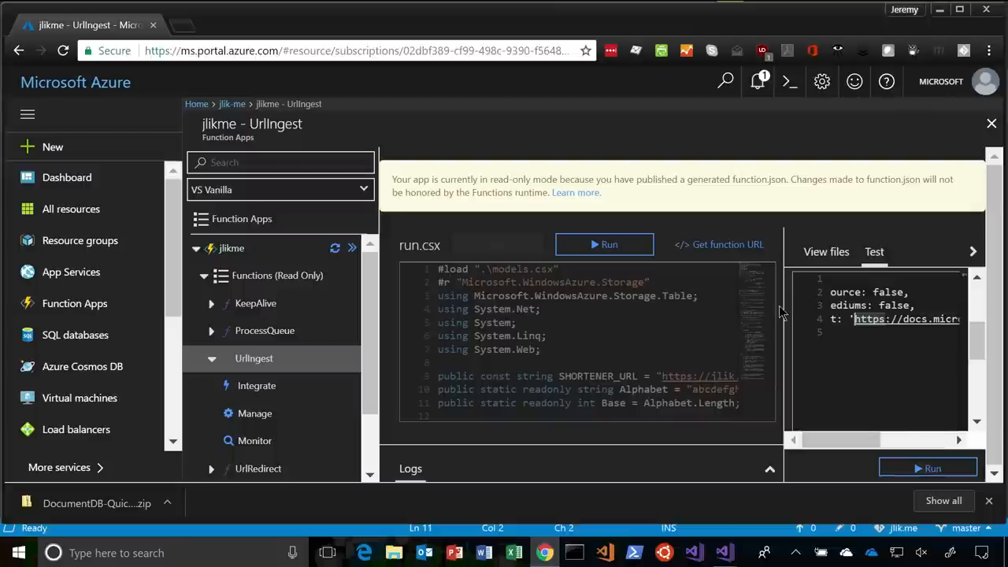
Edit the Twitter-tagged docs URL in UrlIngest's test request body.
drag(843, 439, 875, 440)
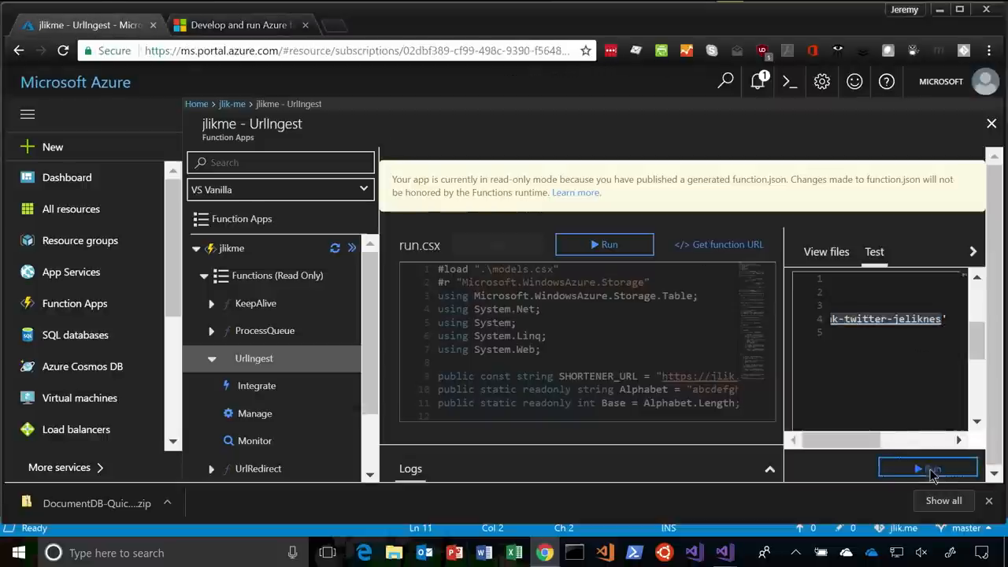
click(928, 468)
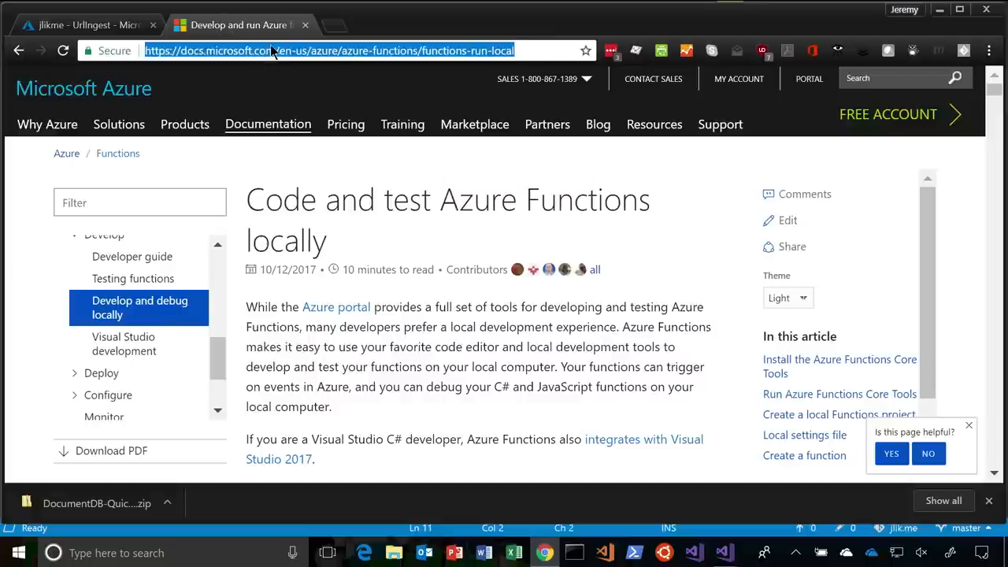
text(https://jlik.me/bwe)
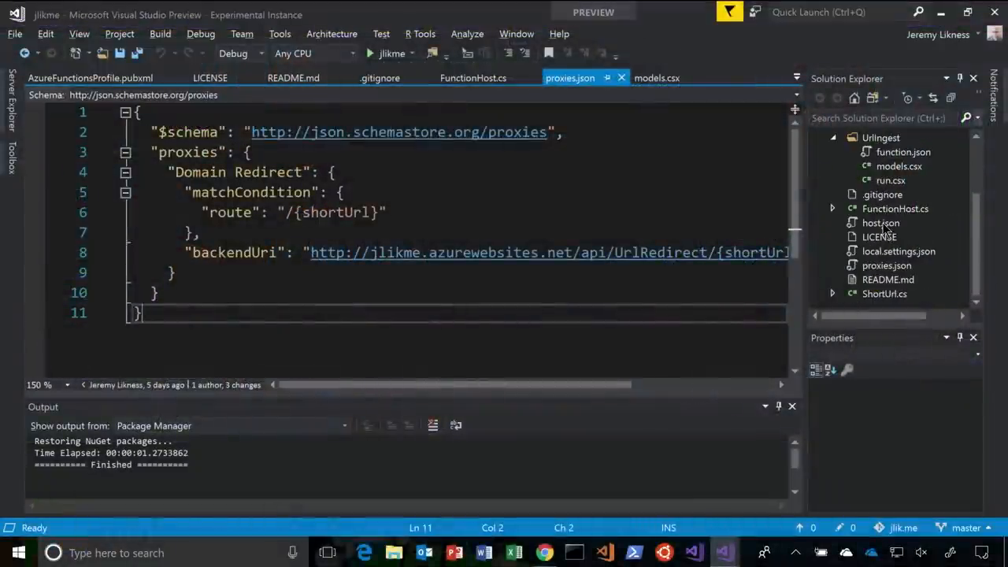
Open ShortUrl.cs and scroll through the Run method that creates and stores short URLs.
click(884, 293)
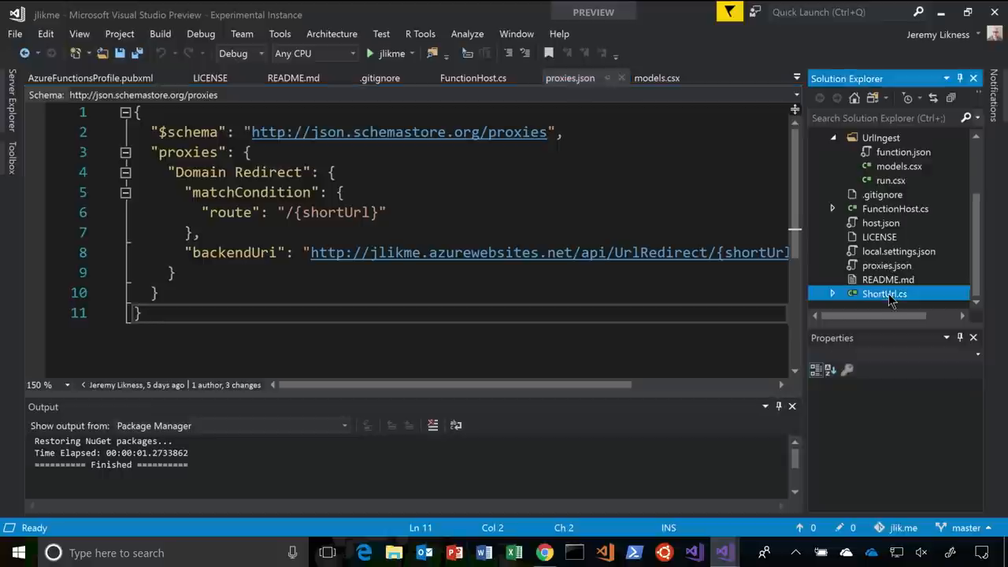
double_click(885, 293)
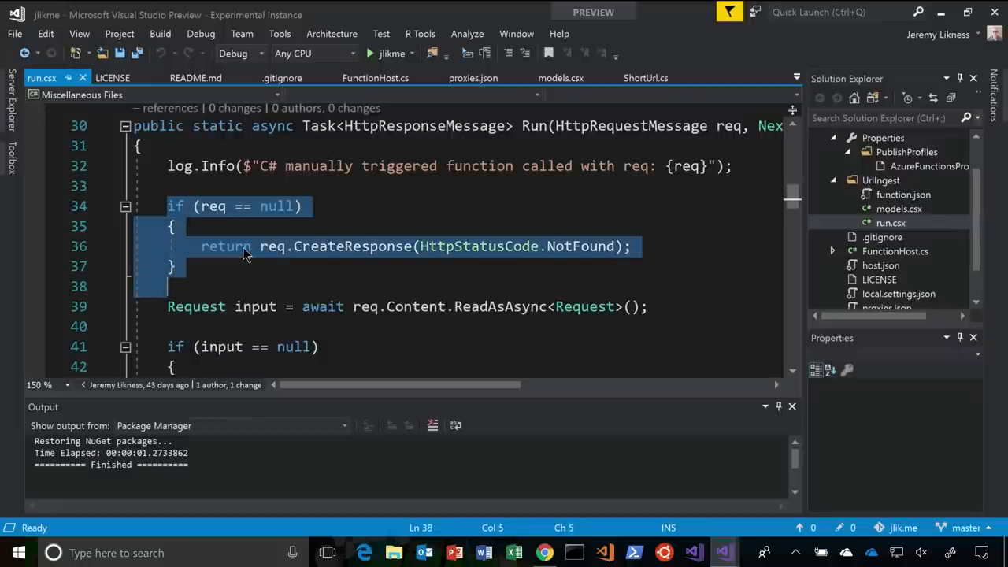
mouse_move(276, 246)
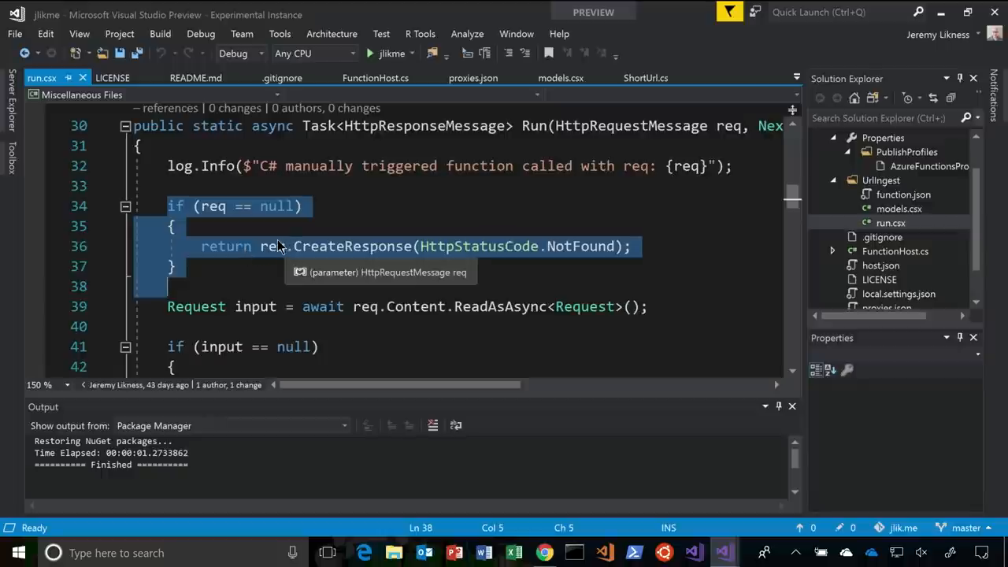
scroll(down, 3)
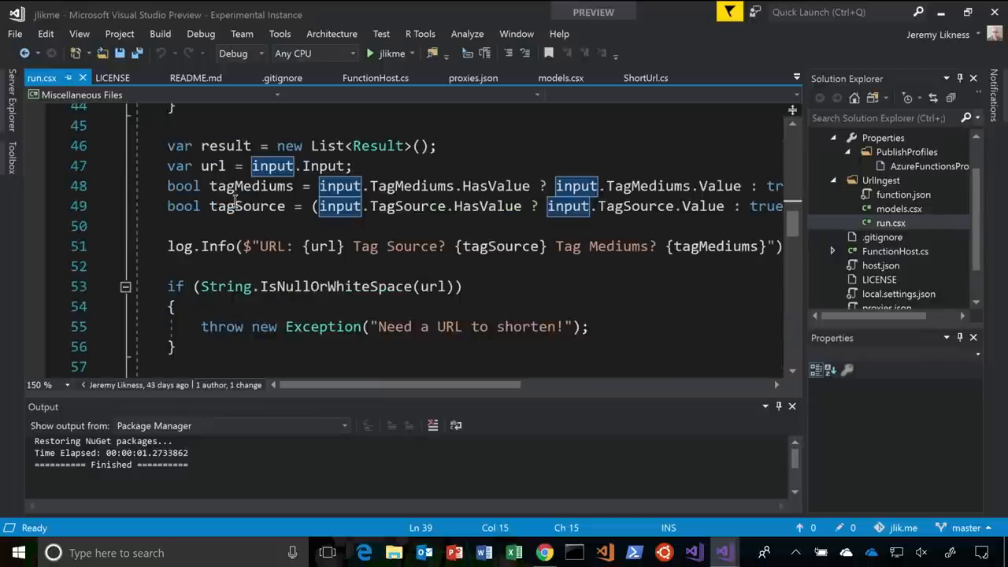
scroll(down, 3)
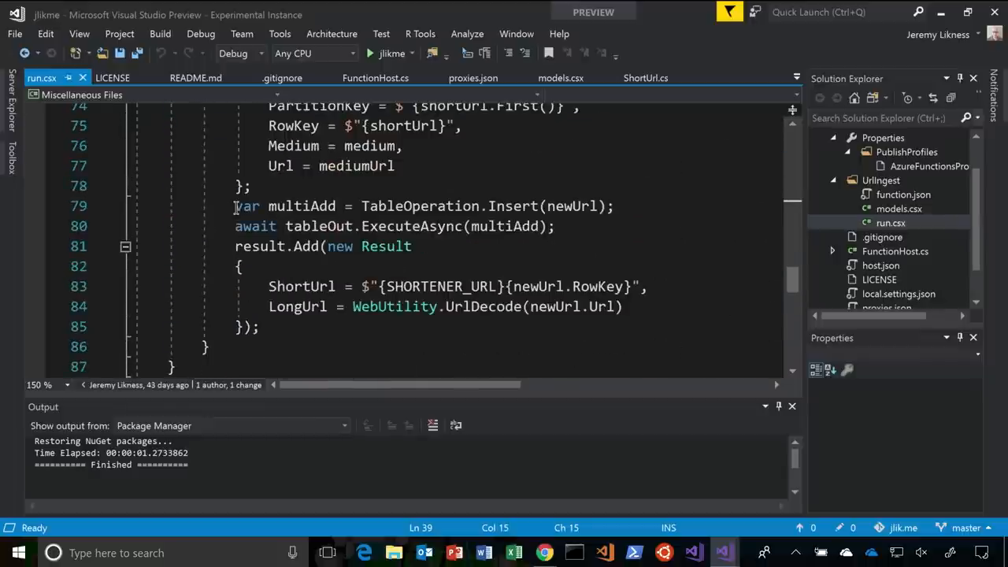
scroll(down, 3)
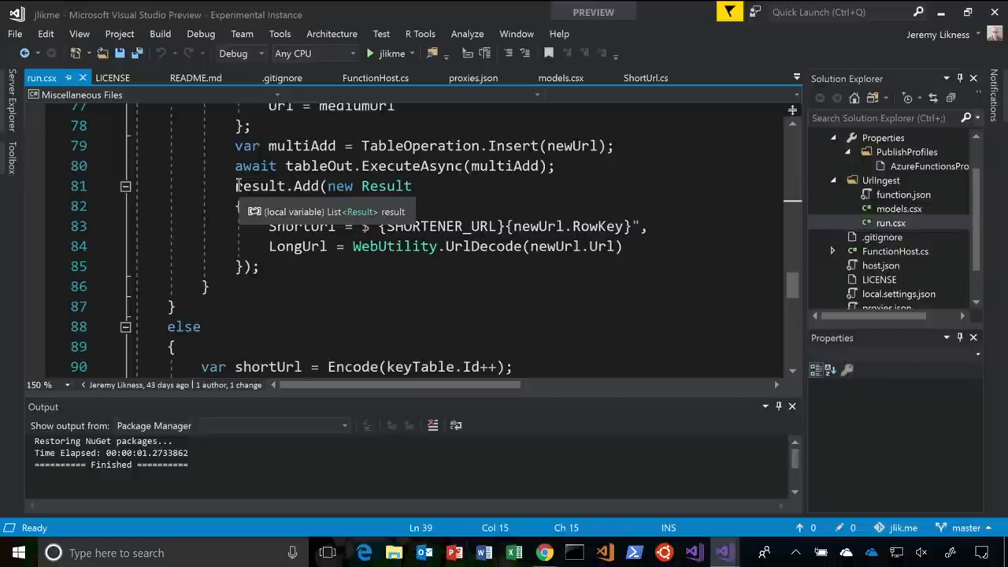
scroll(down, 3)
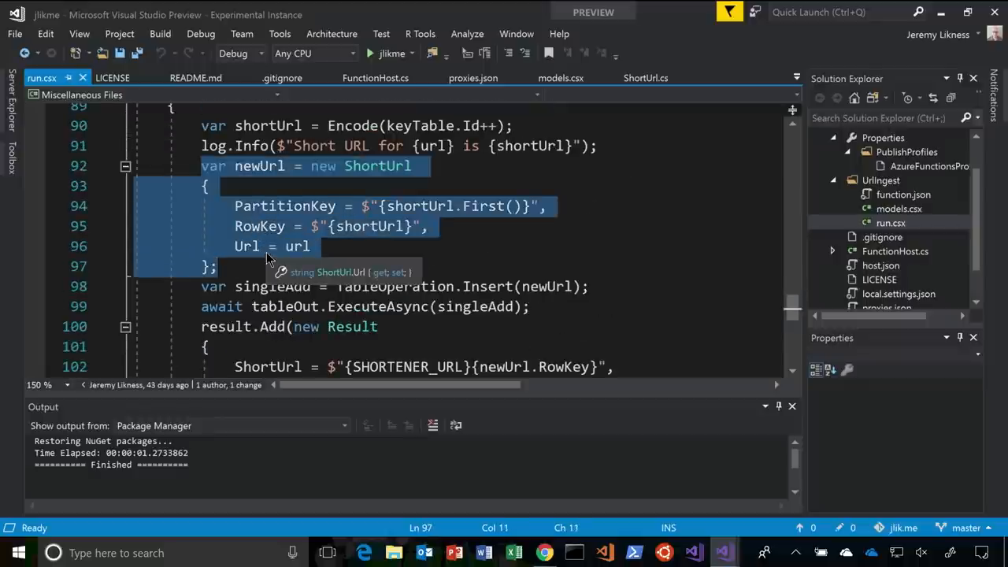
scroll(down, 3)
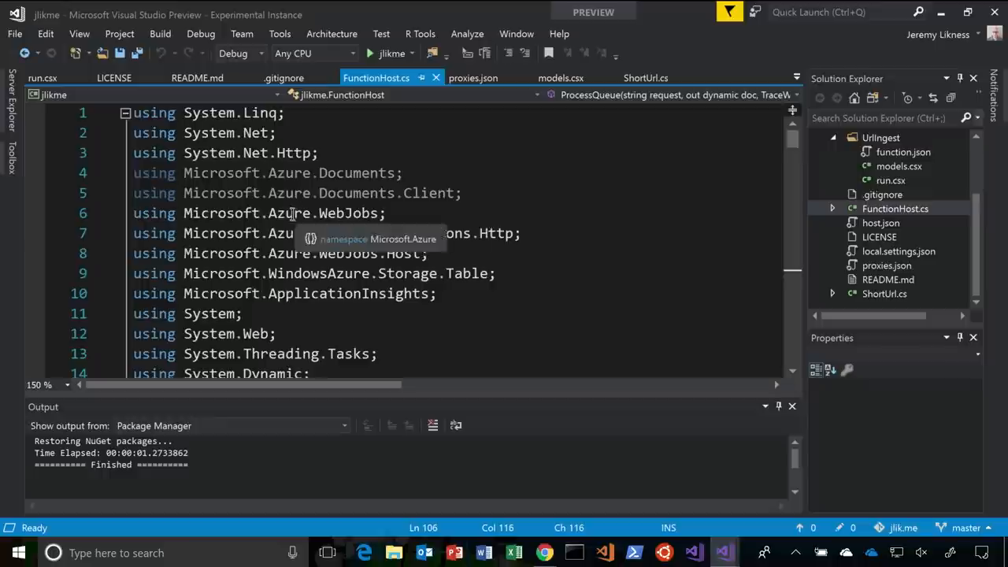
Scroll FunctionHost.cs past the KEEP_ALIVE and ROBOTS checks to the table retrieve code.
scroll(down, 3)
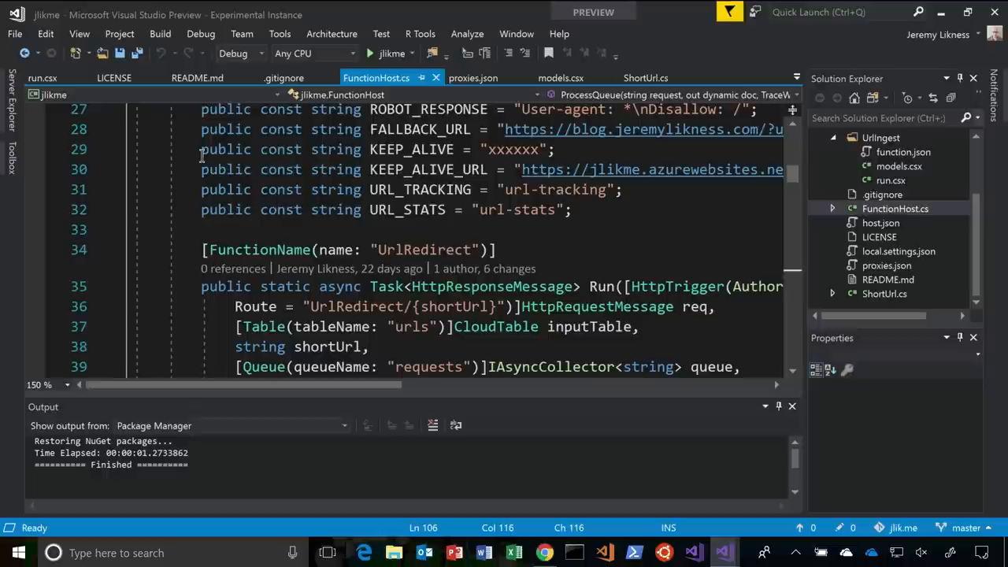
scroll(down, 3)
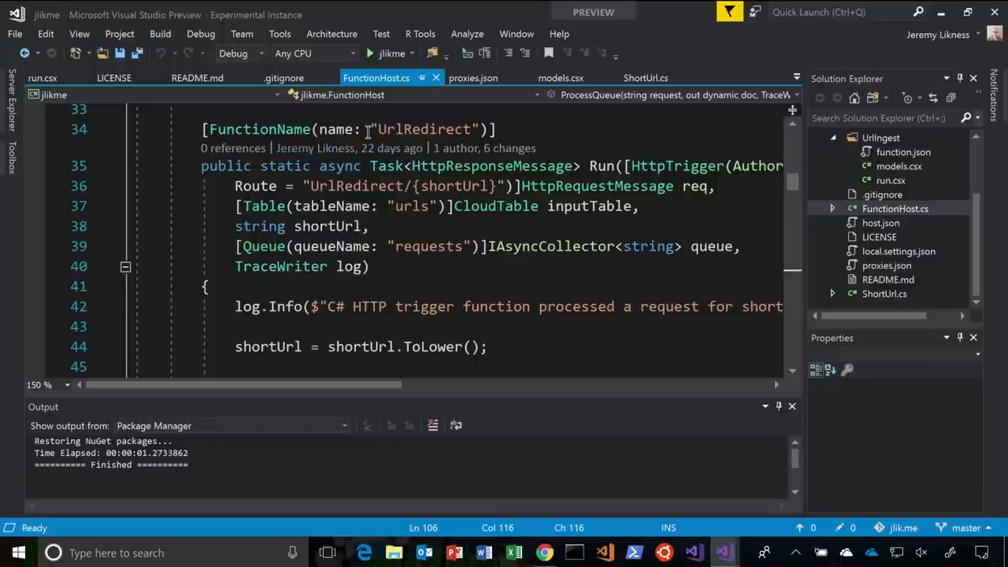
mouse_move(338, 162)
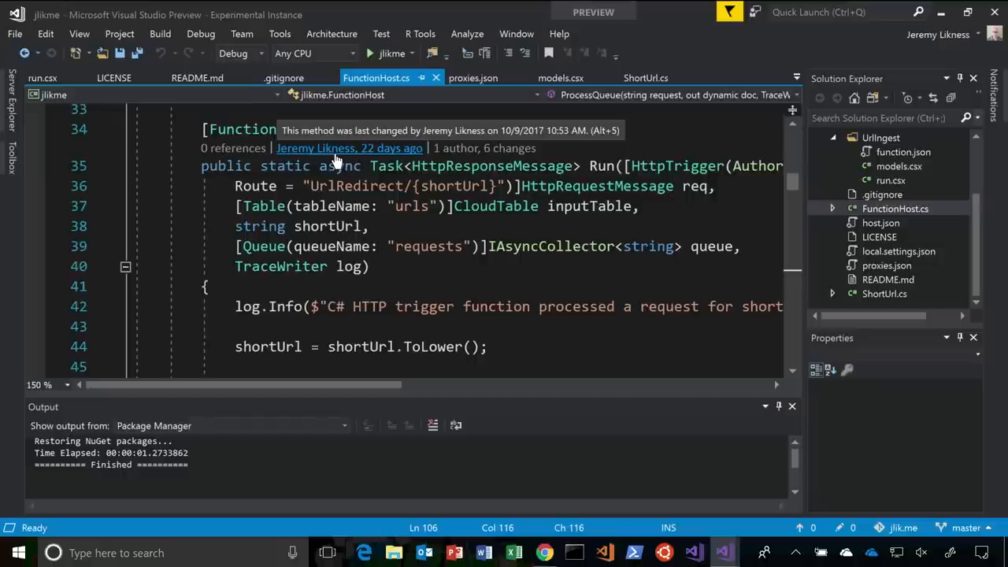
scroll(down, 3)
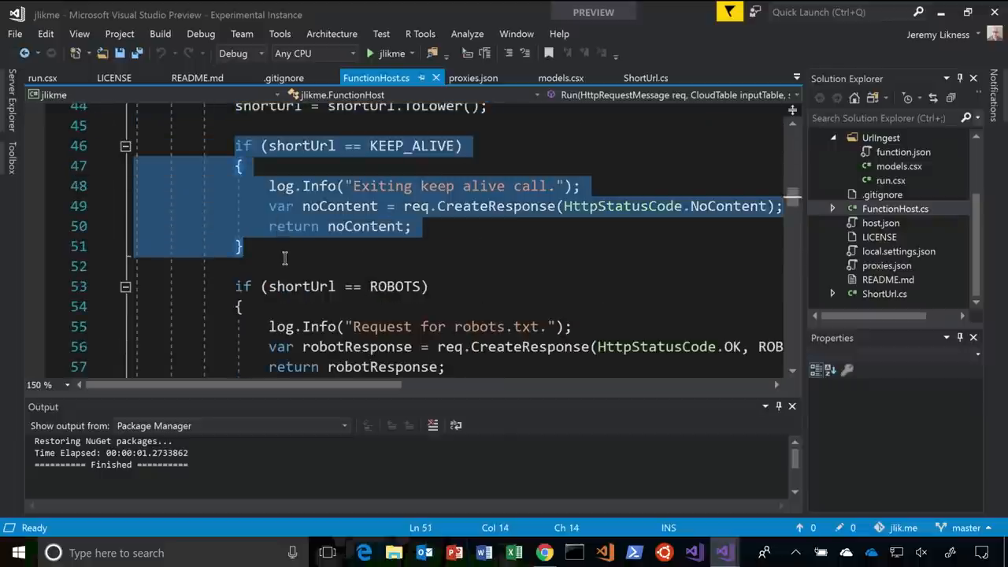
scroll(down, 3)
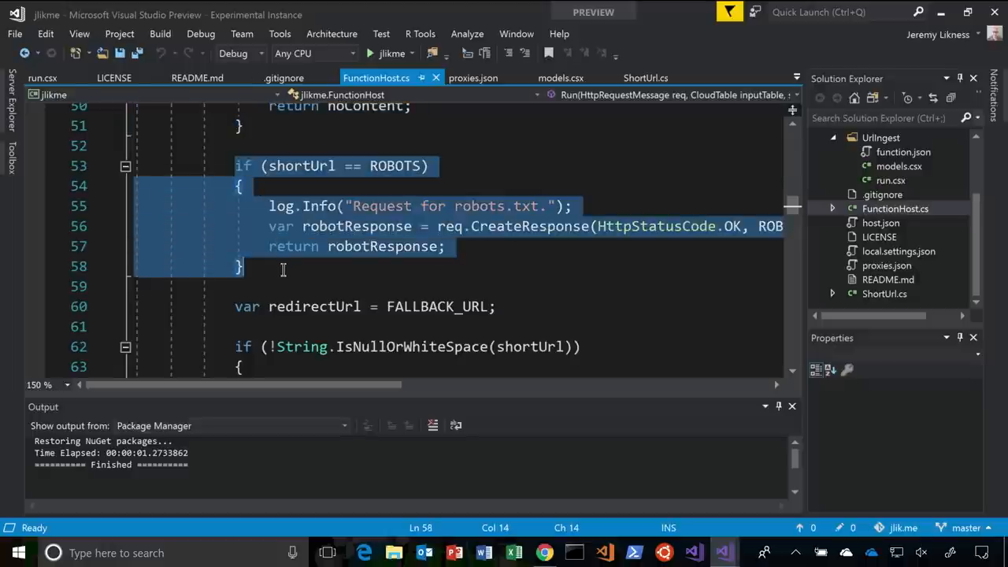
mouse_move(293, 246)
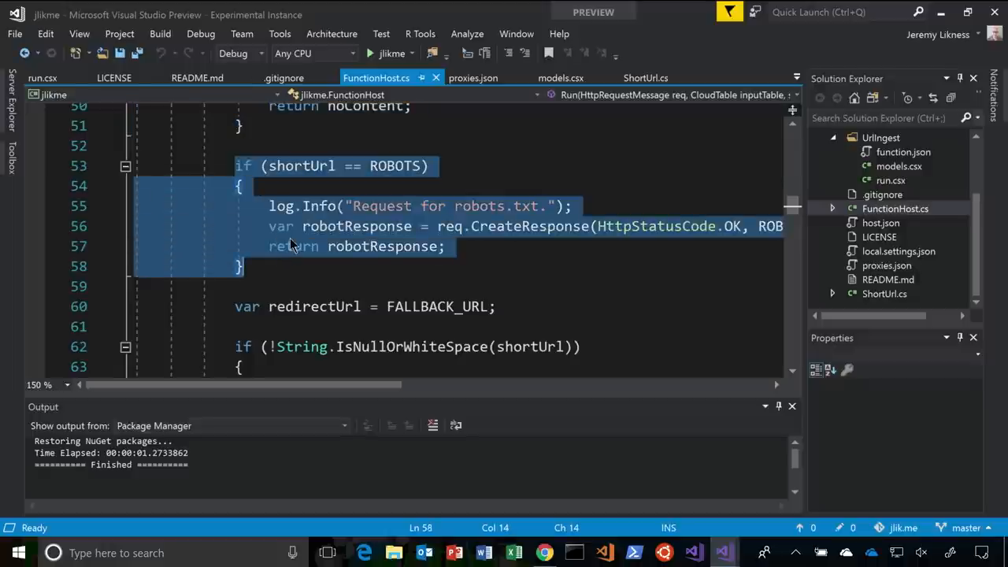
scroll(down, 3)
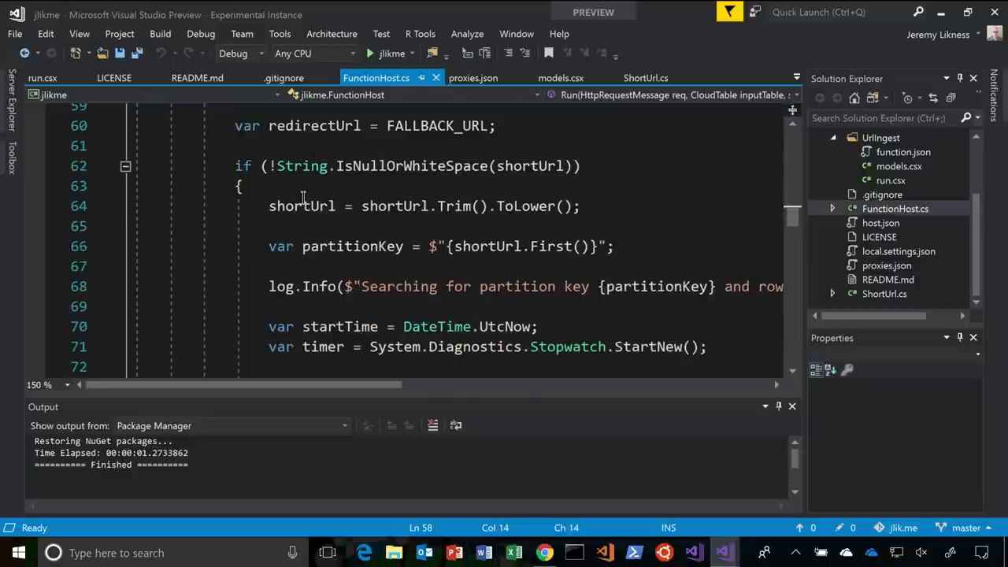
scroll(down, 3)
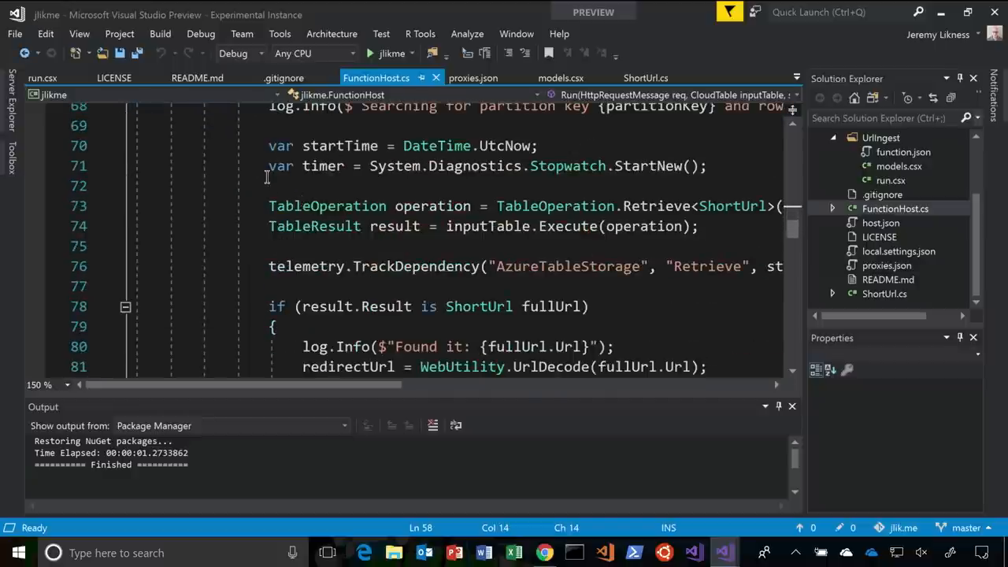
Read the full TrackDependency line for table retrieval, then the Bad Link TrackEvent branch.
drag(268, 146, 471, 206)
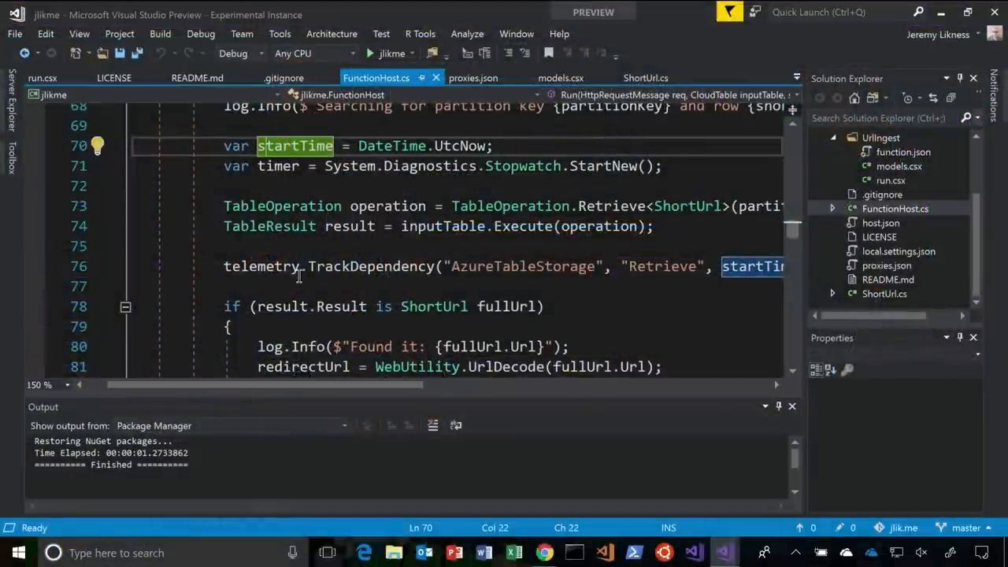
mouse_move(262, 267)
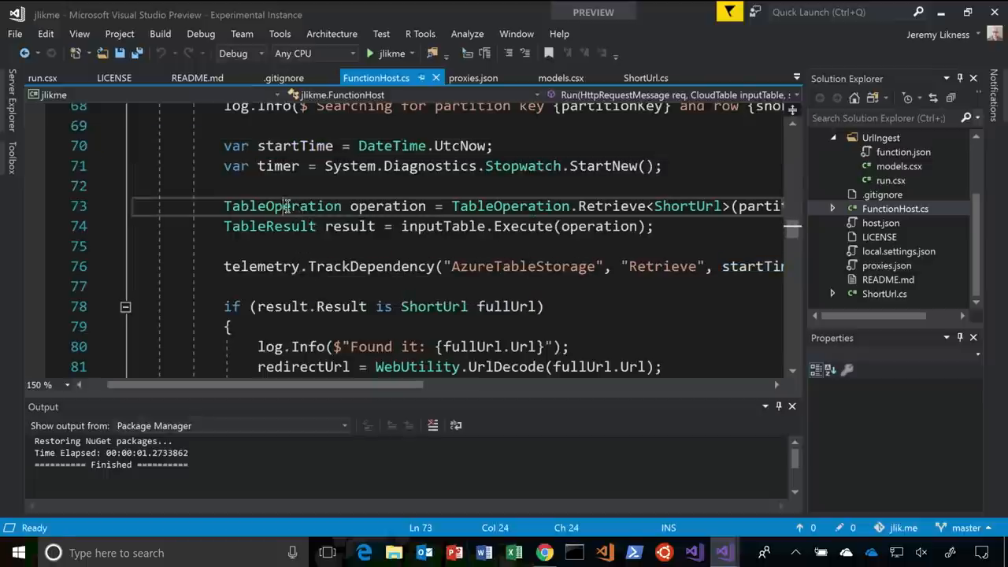
click(349, 226)
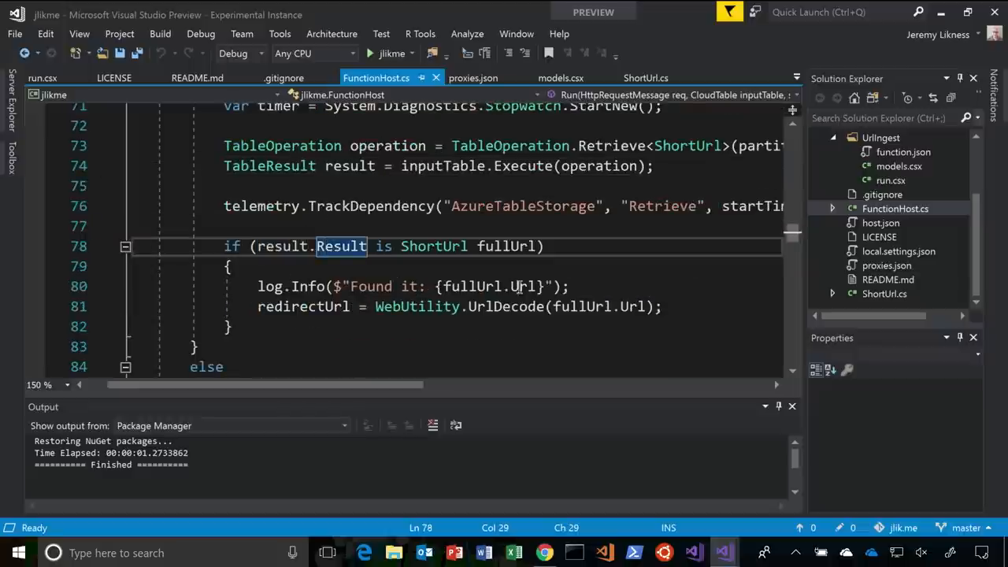
scroll(down, 3)
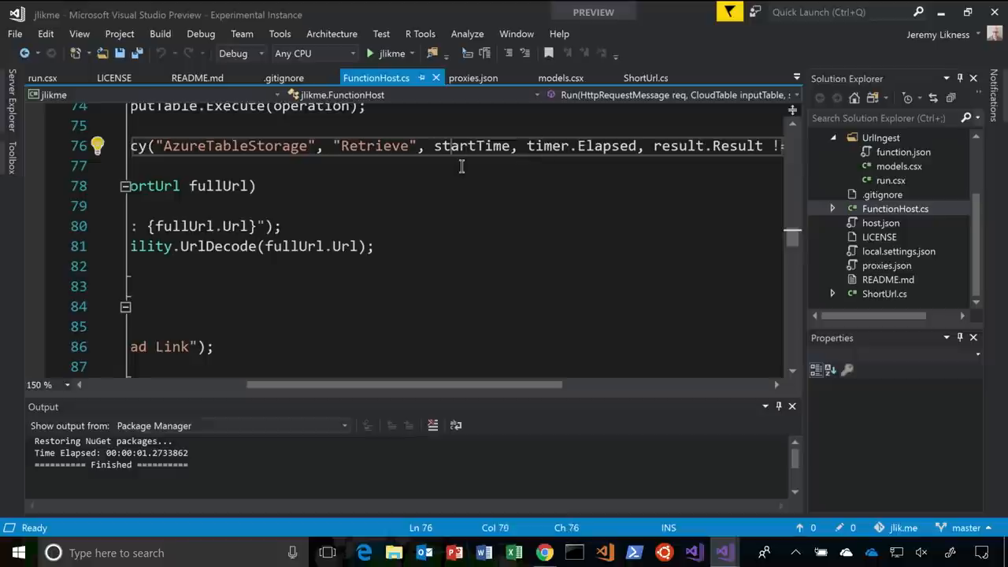
scroll(left, 3)
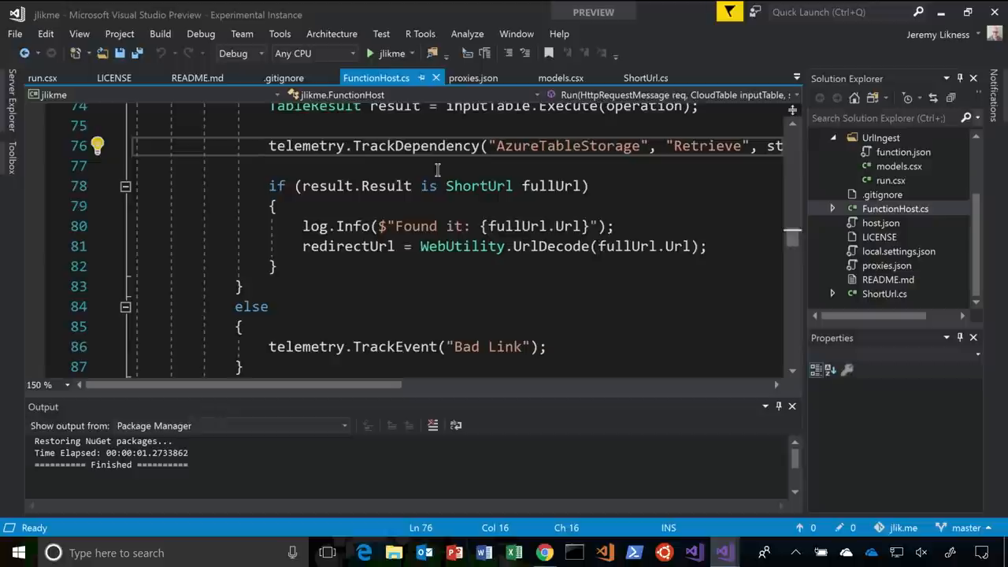
Scroll past the AddAsync queue call and redirect response toward ProcessQueue.
scroll(down, 3)
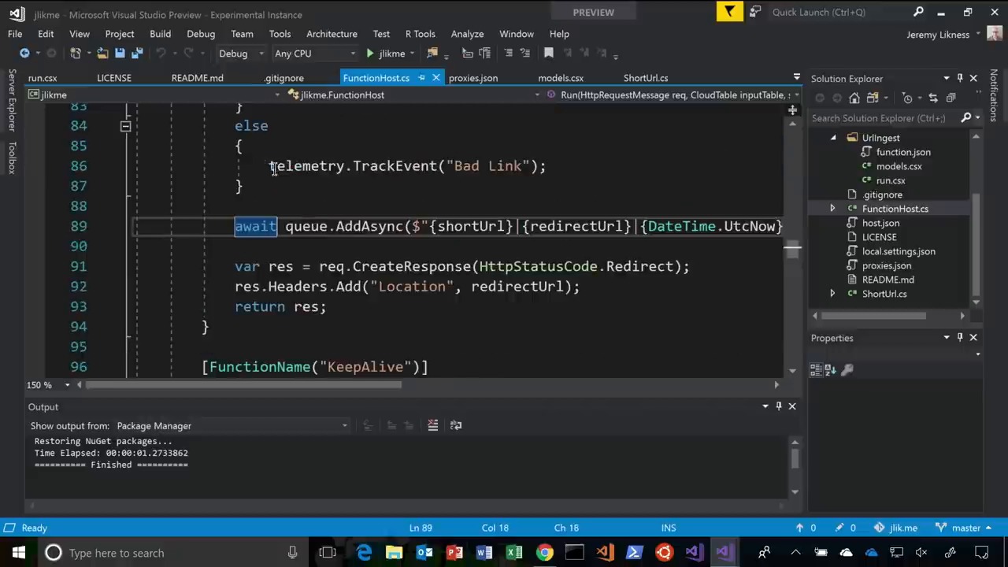
mouse_move(256, 226)
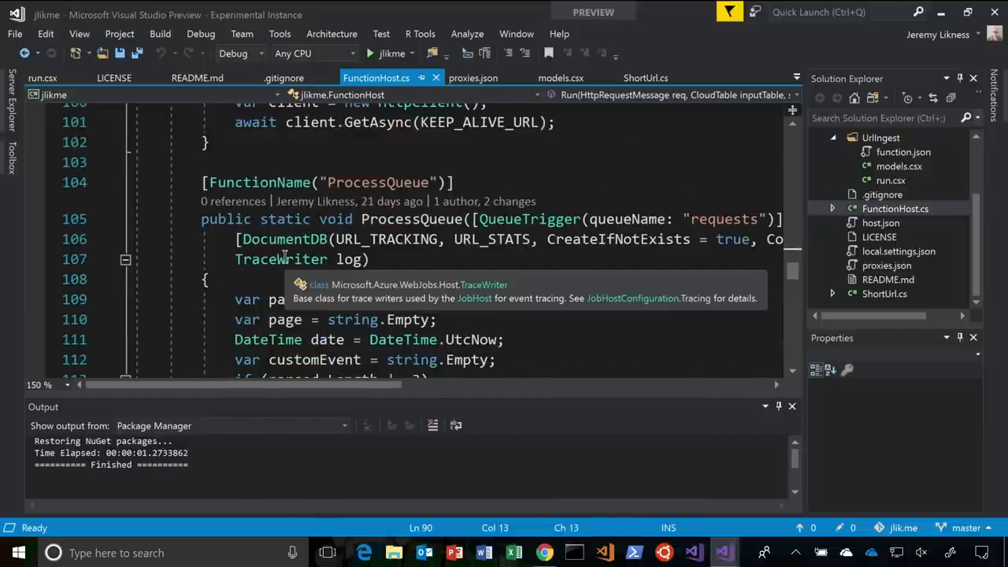
Read ProcessQueue's TrackPageView and utm_medium custom event code down to the Cosmos DB section.
double_click(378, 182)
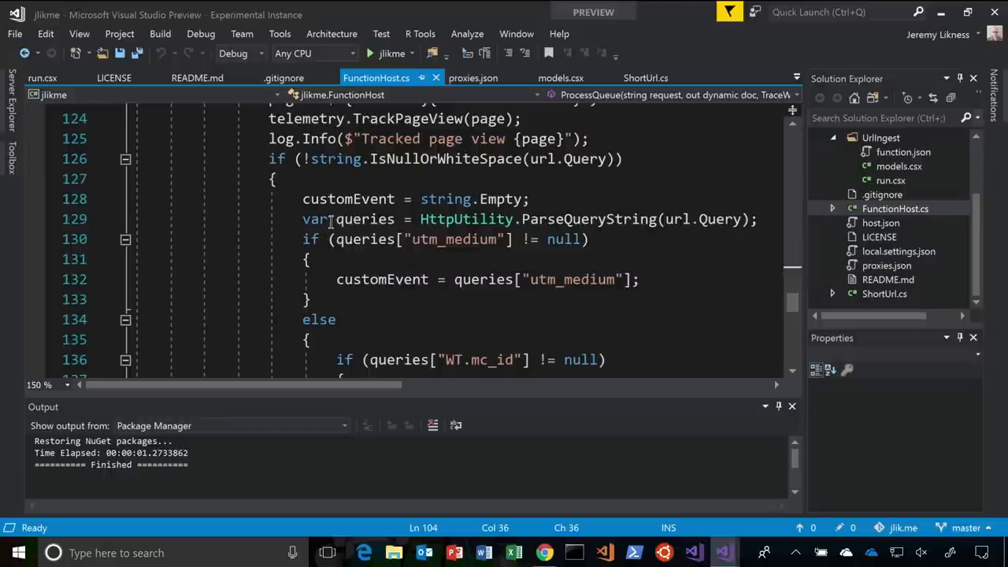
scroll(down, 3)
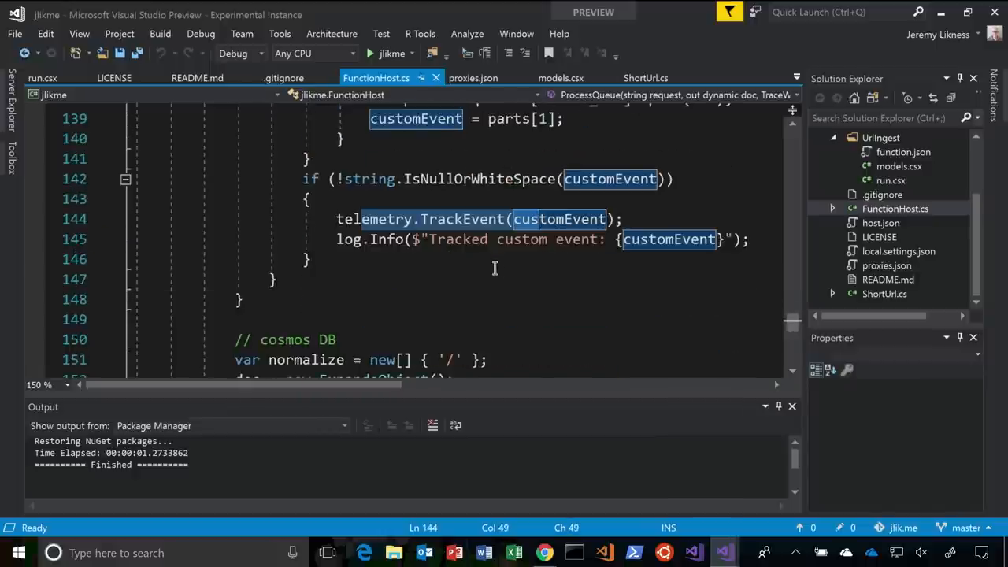
scroll(down, 3)
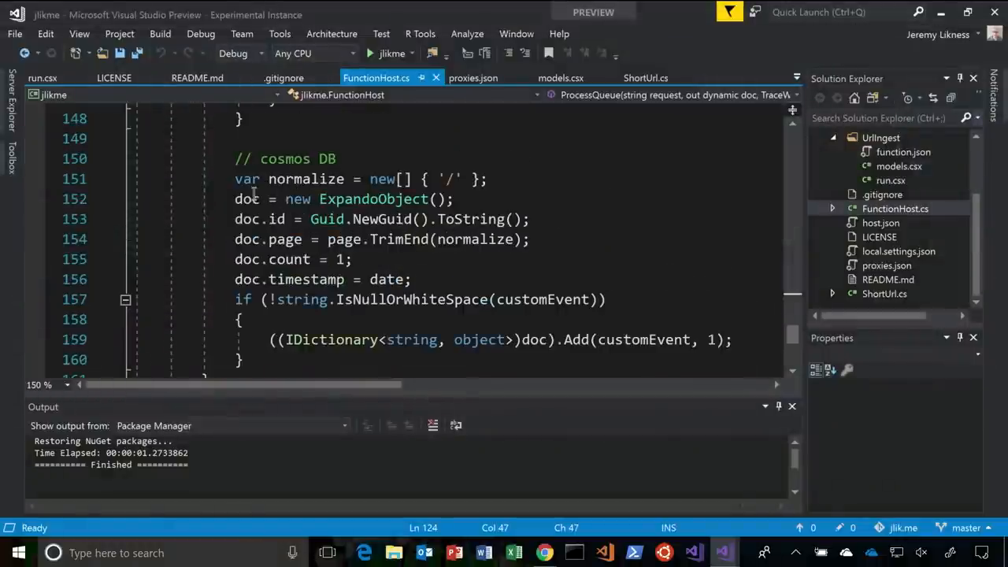
drag(235, 179, 370, 340)
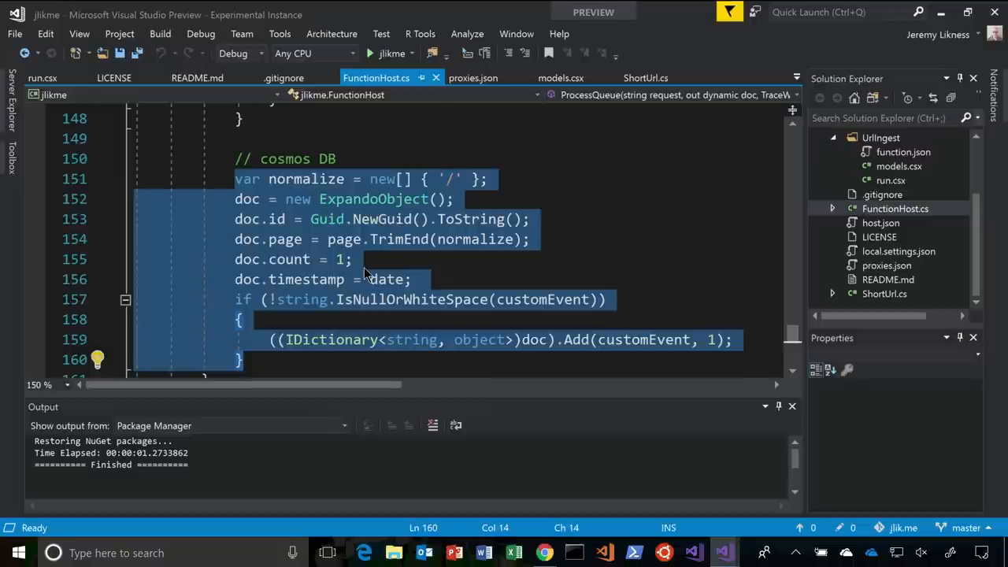
mouse_move(344, 239)
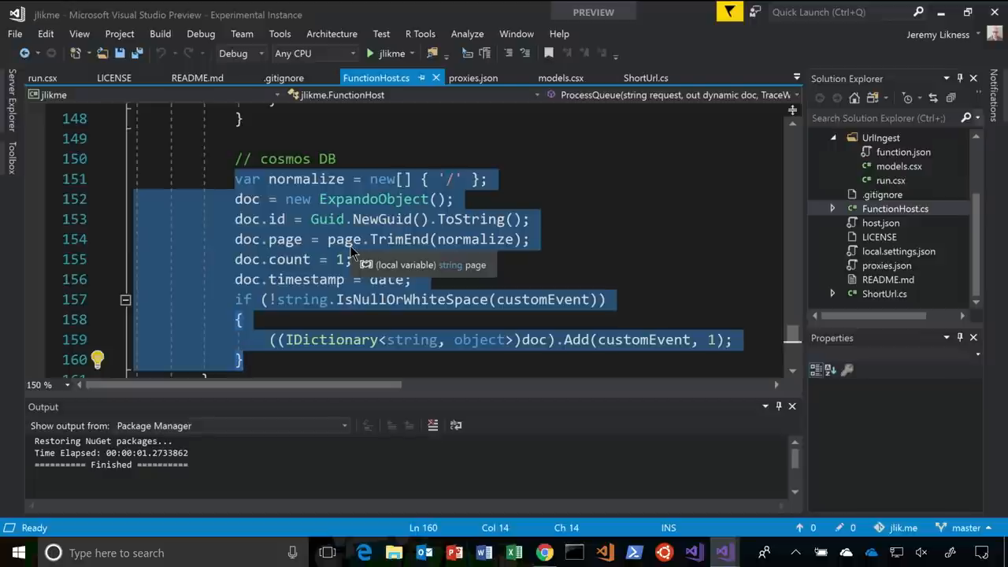
mouse_move(379, 243)
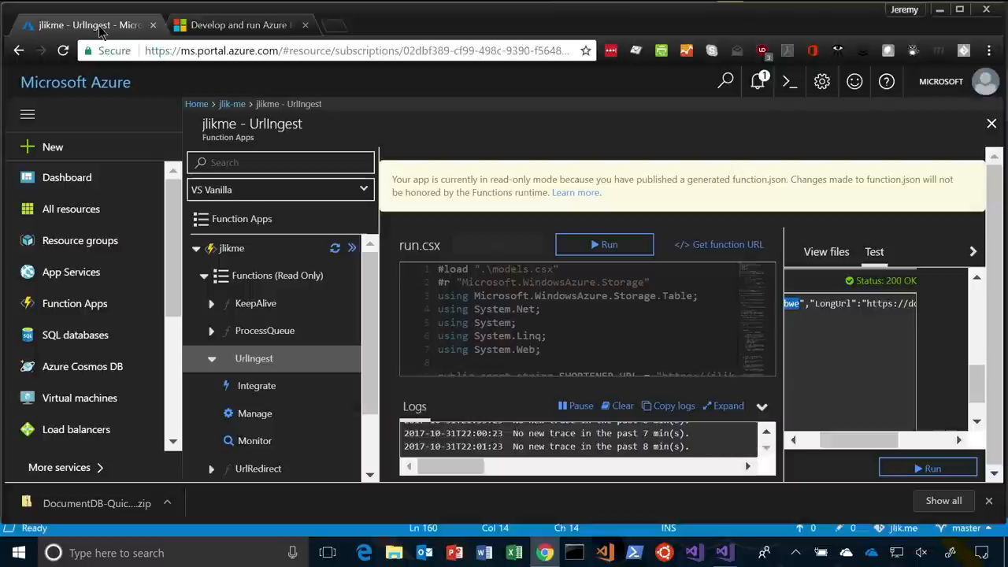
Bring the portal forward and load the jlikme function app Overview.
click(231, 248)
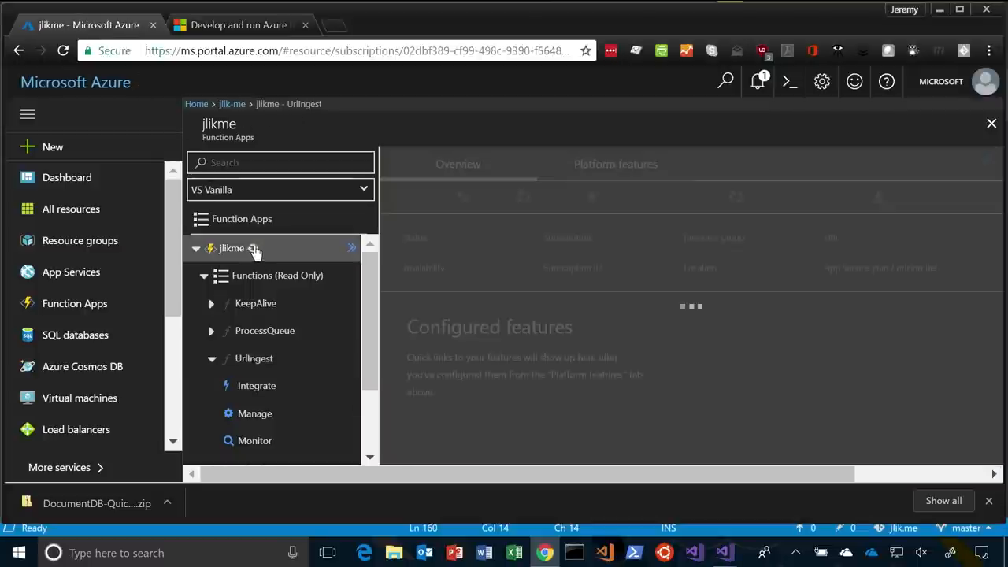
click(231, 249)
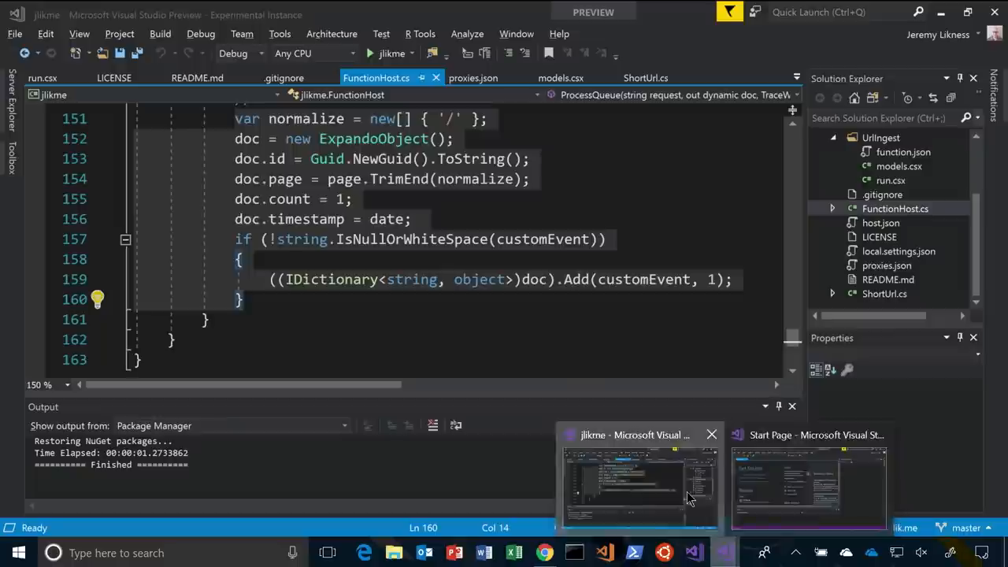
Return to the jlikme solution and scroll proxies.json right to the UrlRedirect backendUri.
click(473, 77)
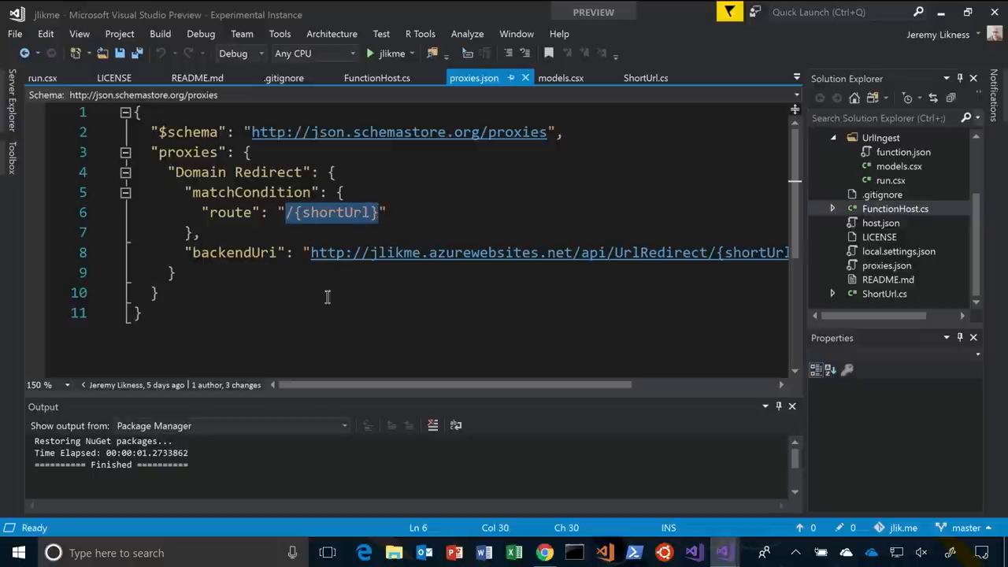
scroll(right, 3)
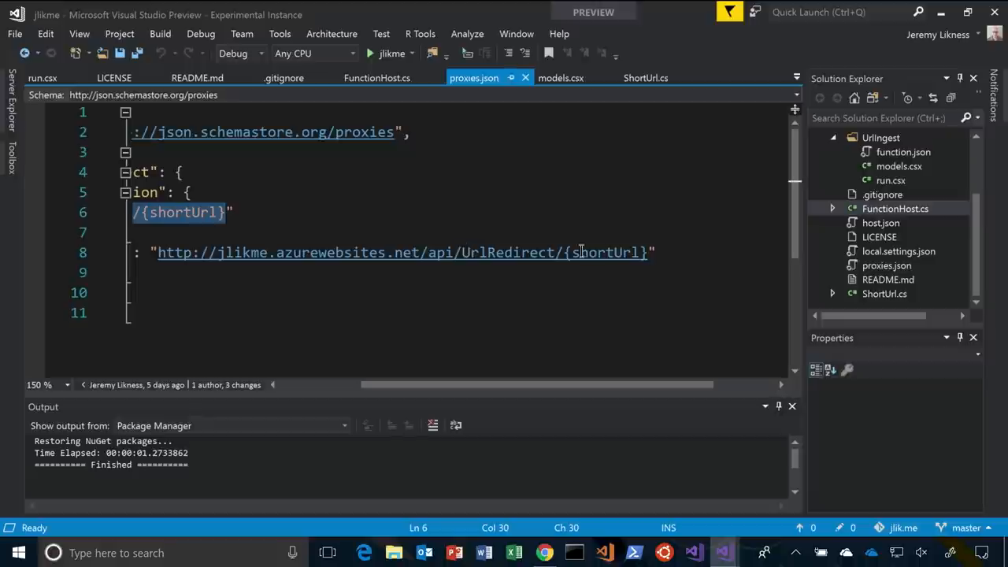
mouse_move(453, 252)
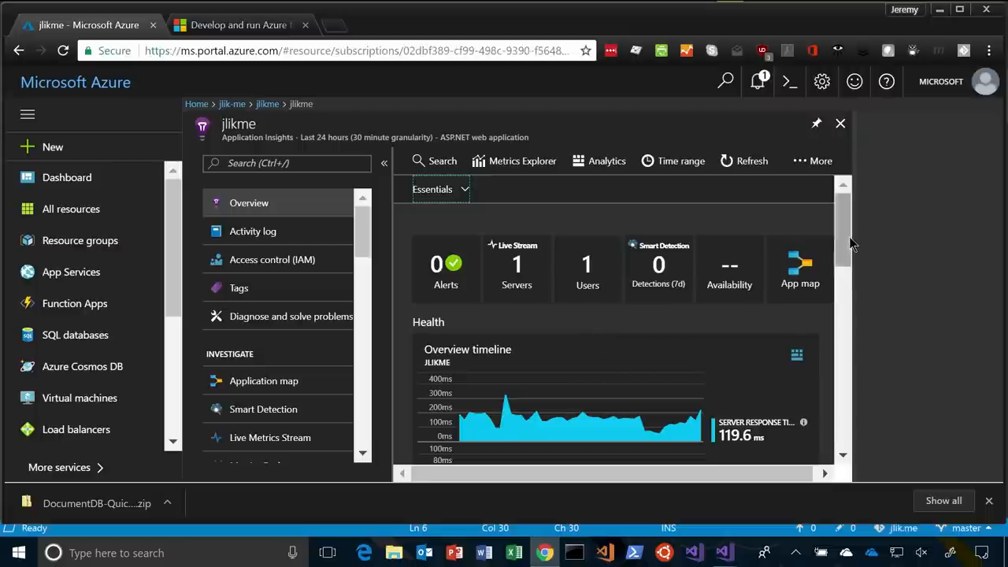
Scroll through the jlikme Application Insights alerts, servers, users and response-time charts.
scroll(down, 3)
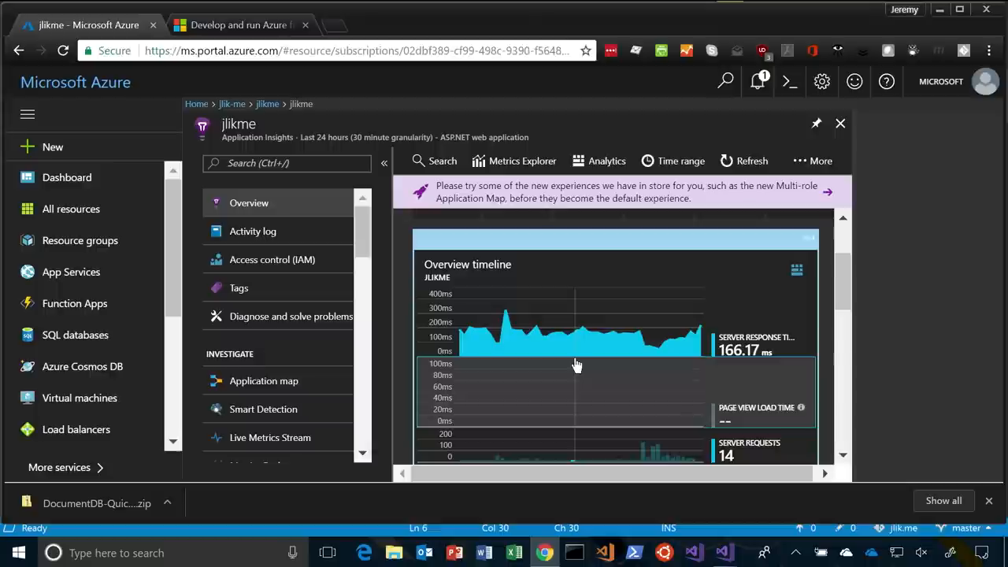
scroll(down, 3)
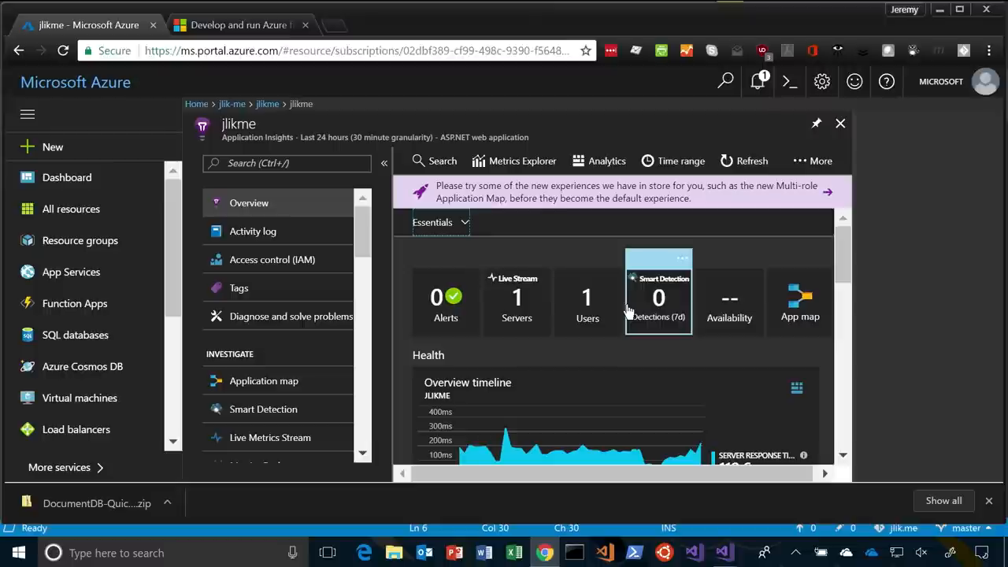
scroll(down, 3)
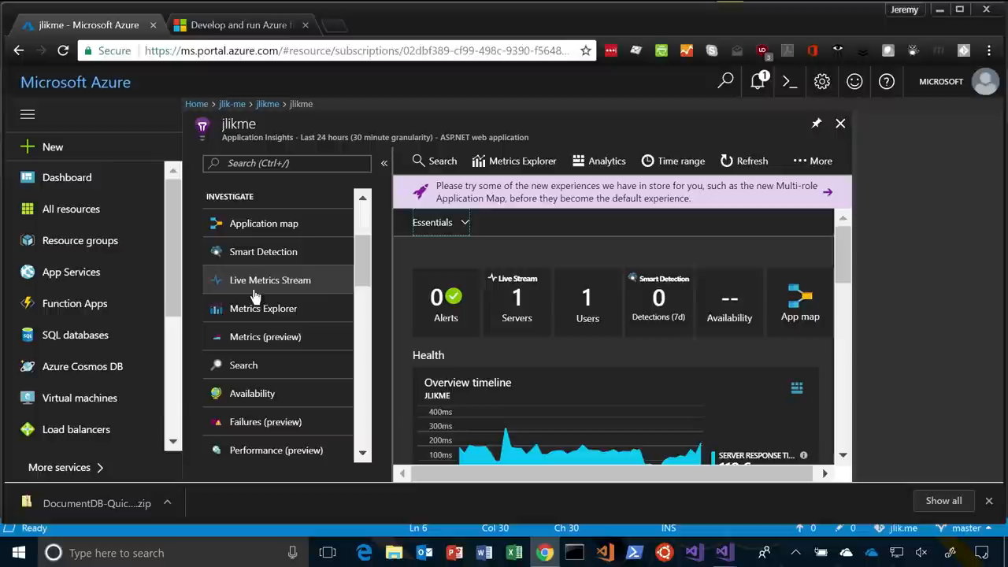
scroll(down, 3)
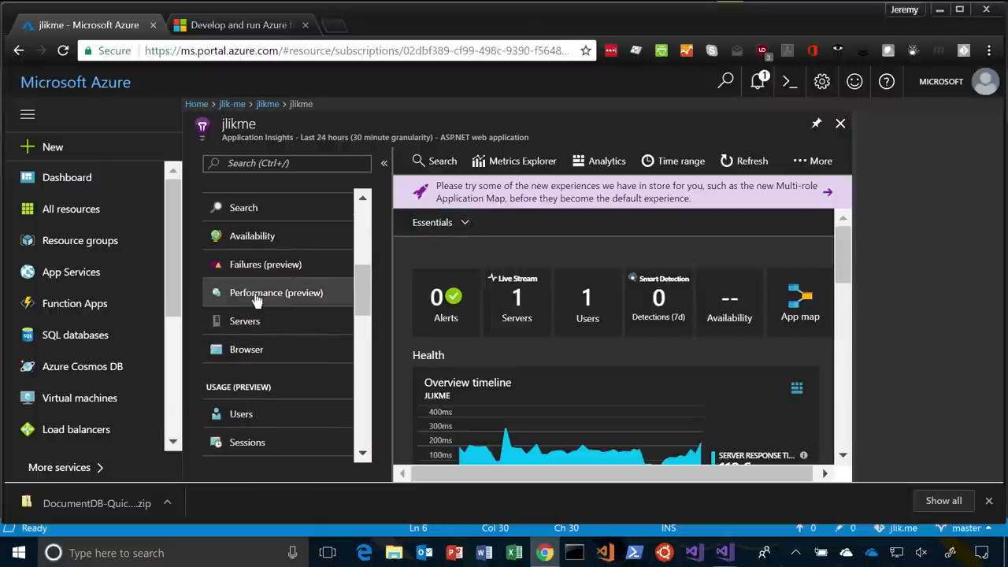
click(275, 292)
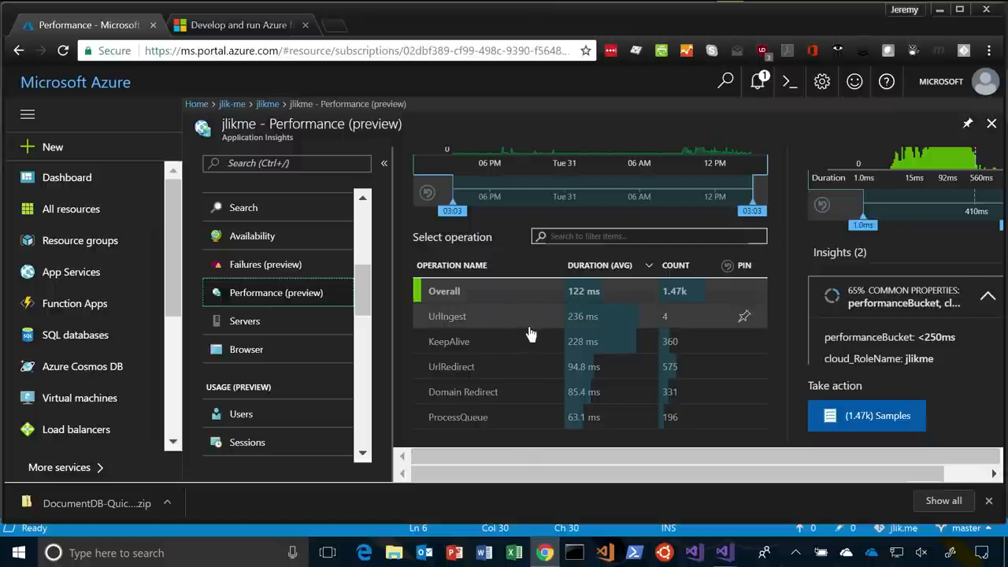
click(451, 366)
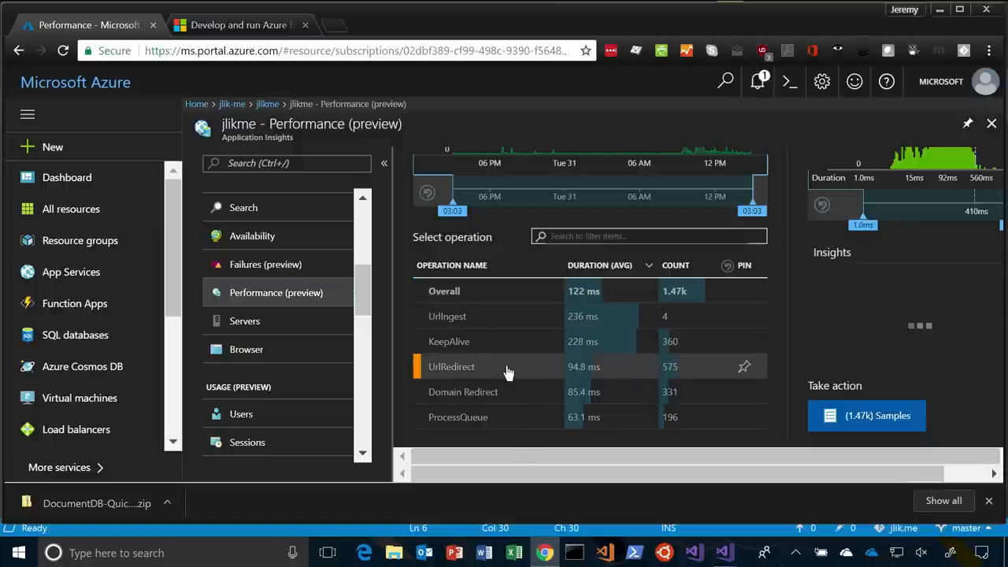
click(451, 366)
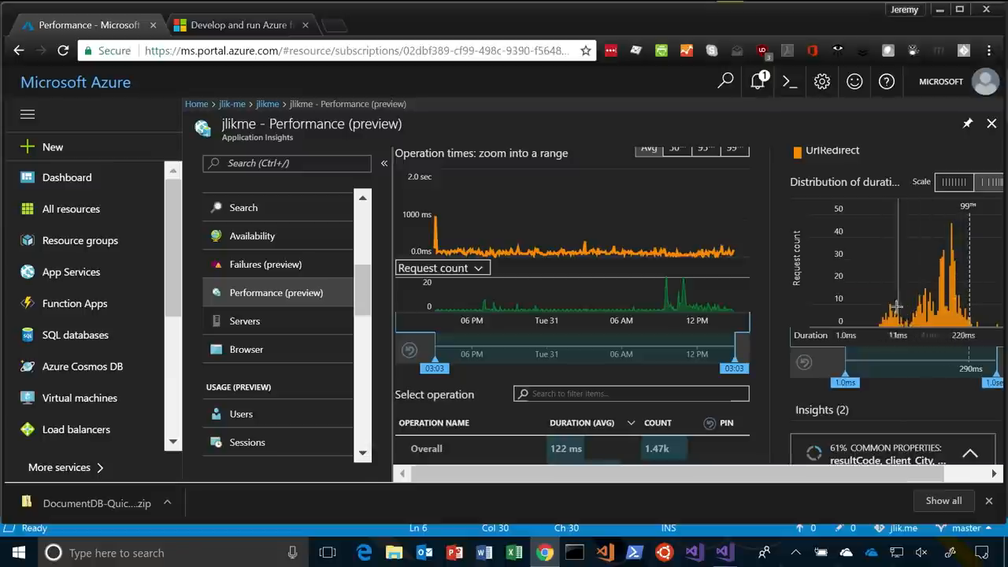
mouse_move(889, 307)
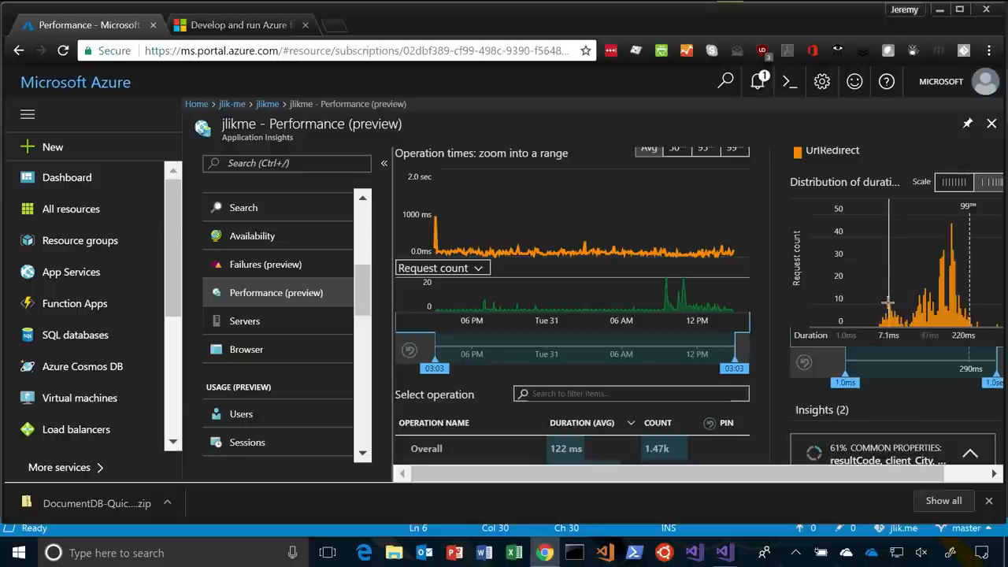